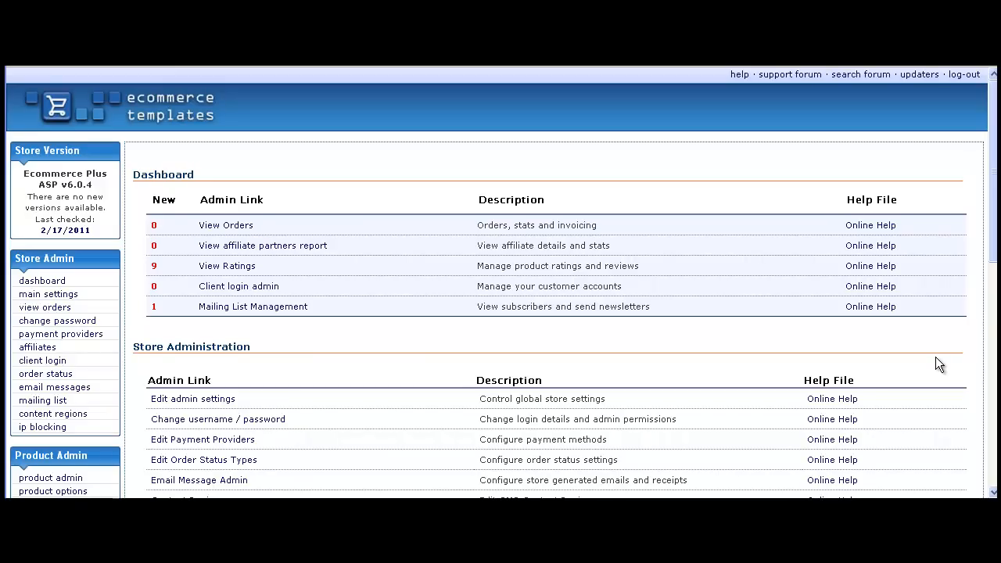
mouse_move(963, 352)
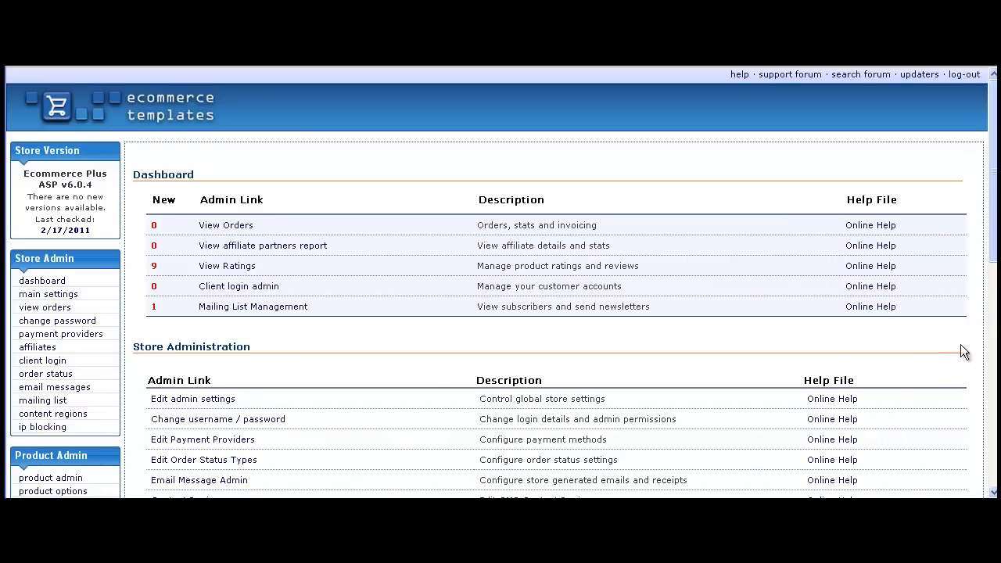
Scroll down the admin sidebar toward the Product Admin categories link.
scroll(down, 3)
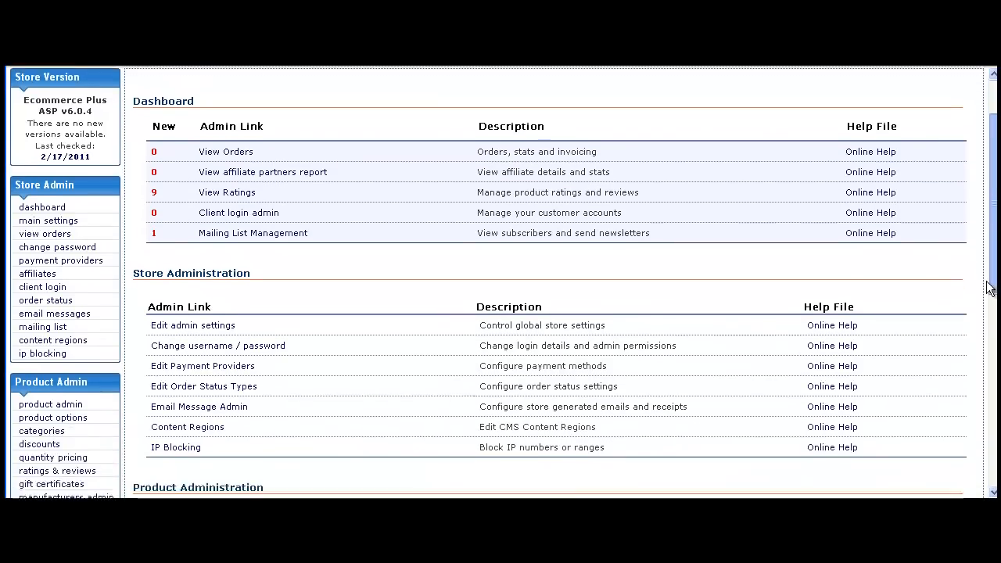
scroll(down, 3)
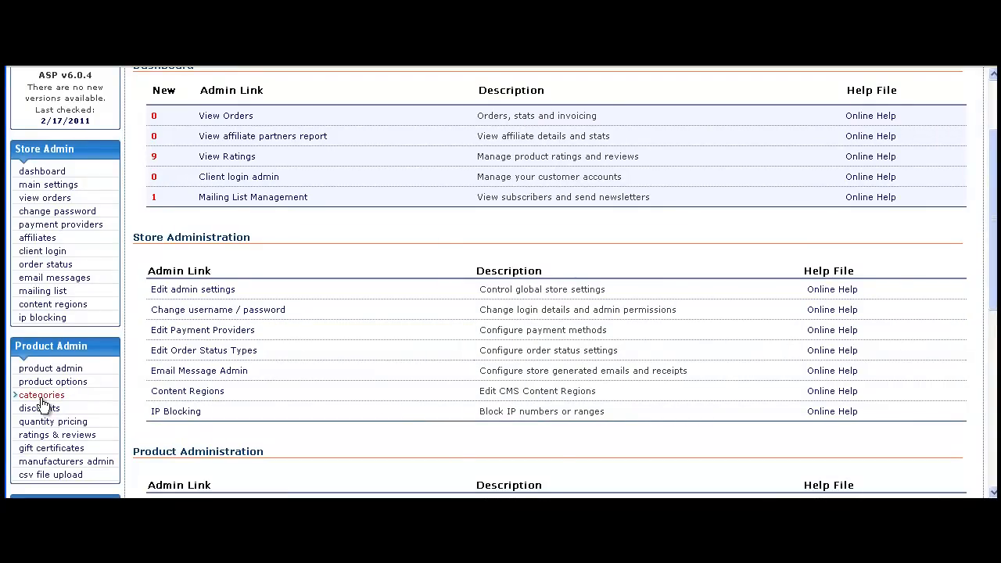
mouse_move(44, 405)
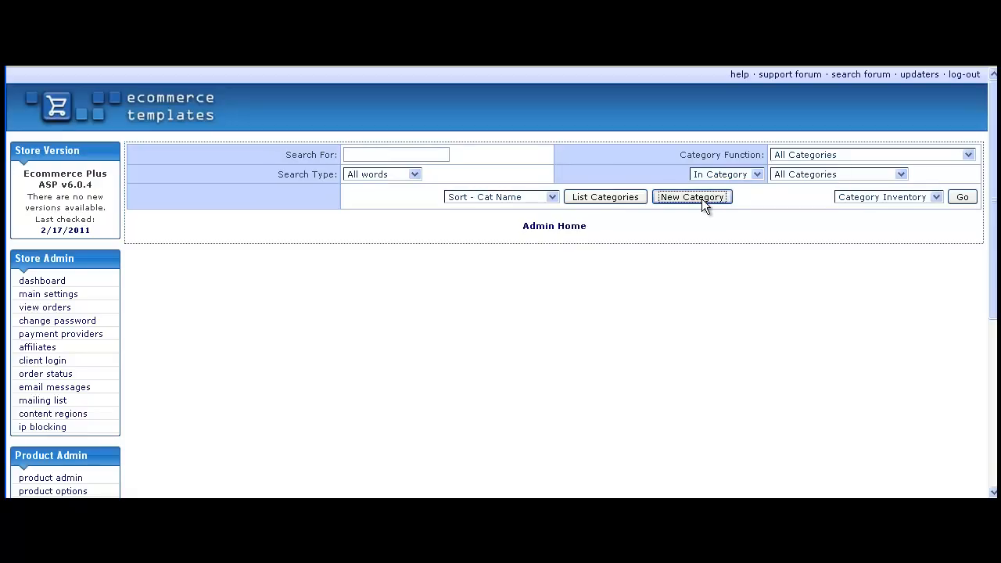
Begin a new category named 'My new category' with working name 'My new category 1'.
click(691, 197)
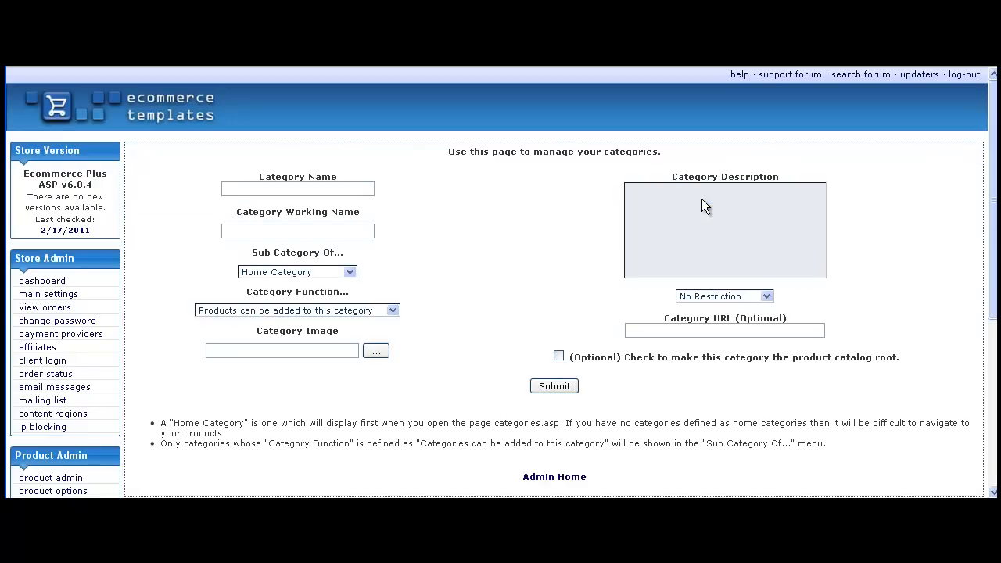
mouse_move(372, 213)
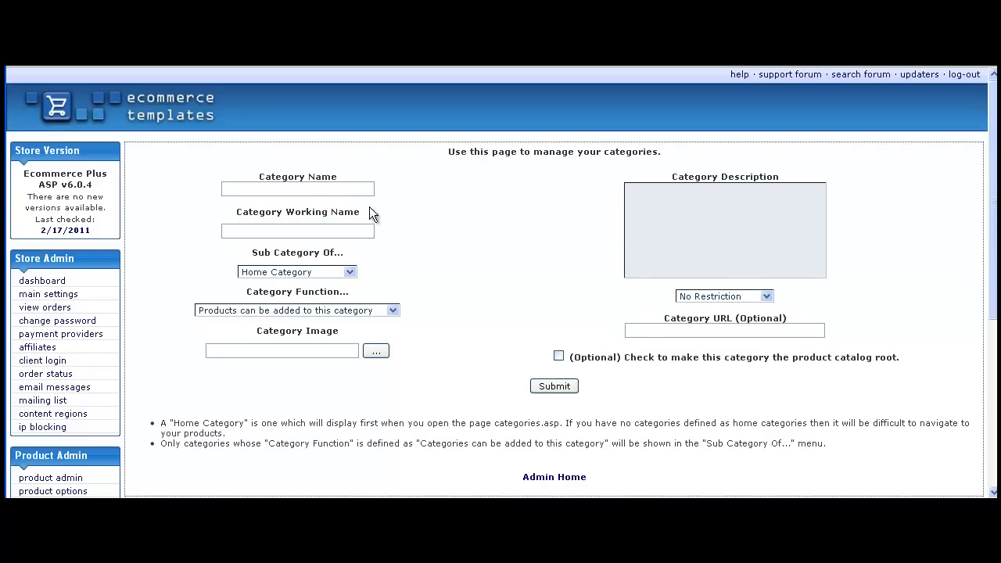
click(297, 188)
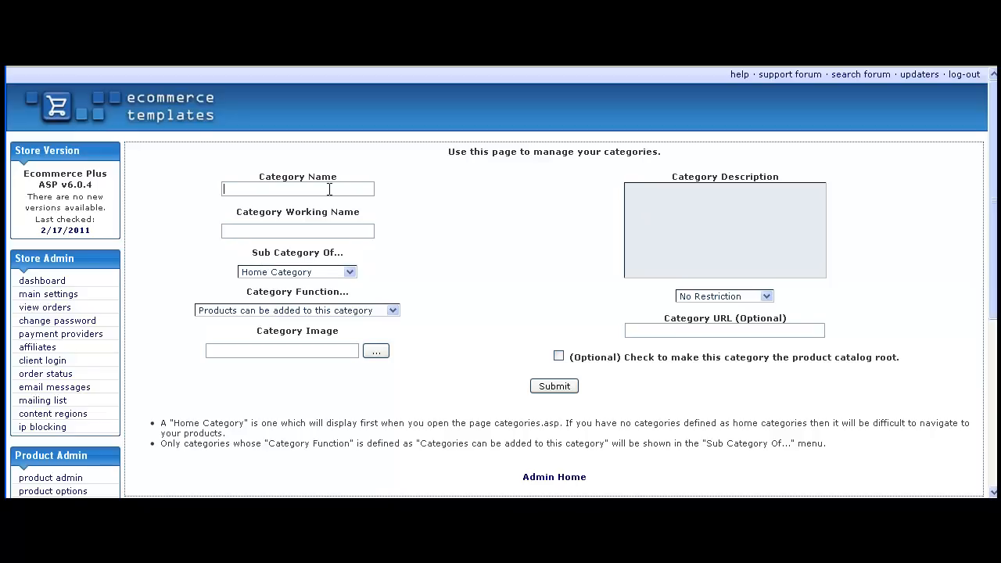
text(My)
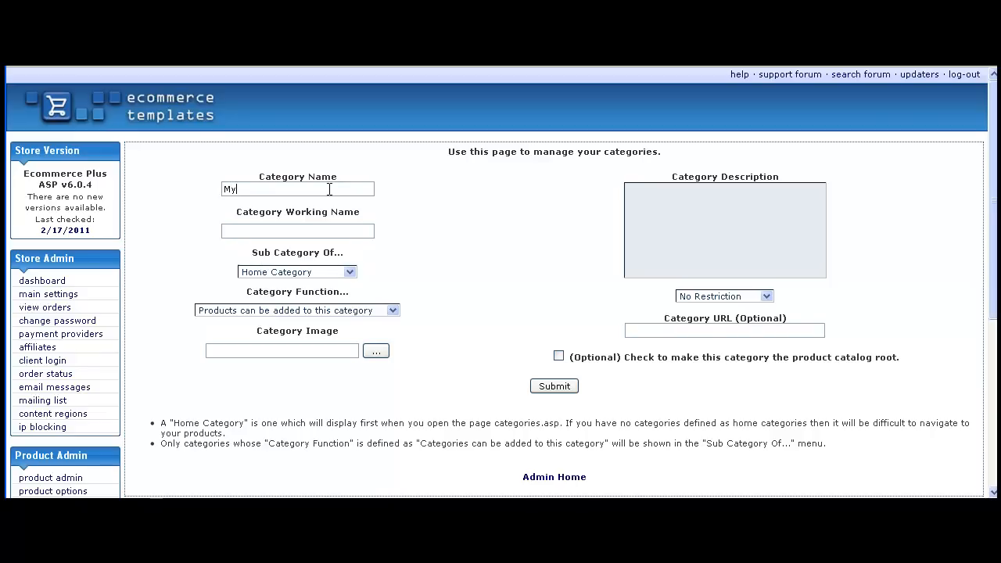
text(new category)
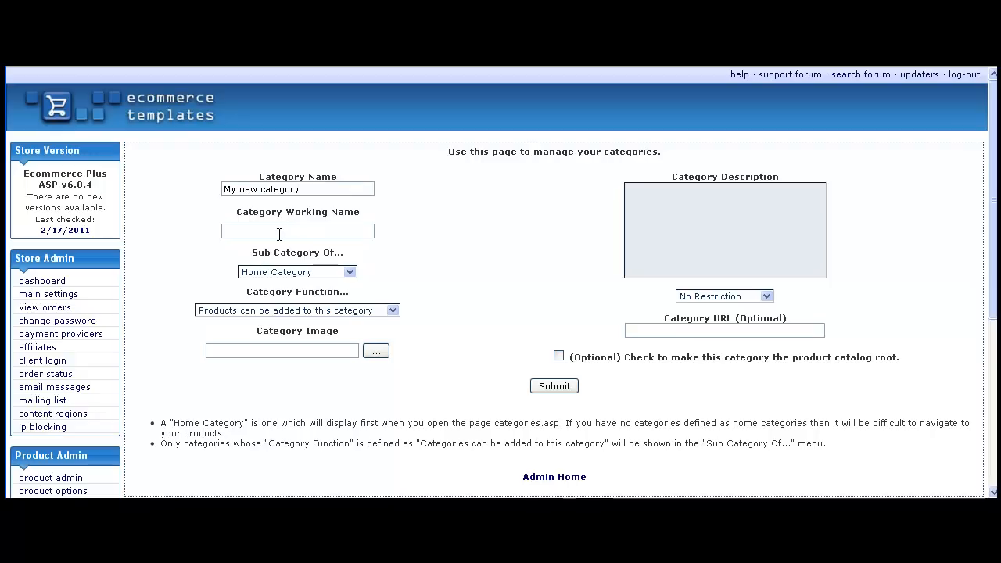
text(M)
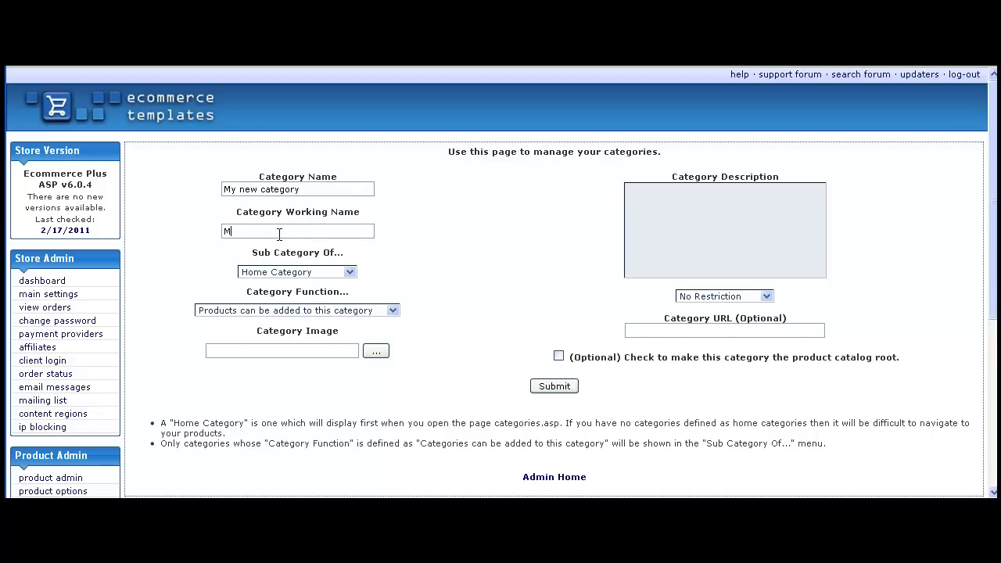
text(y new categ)
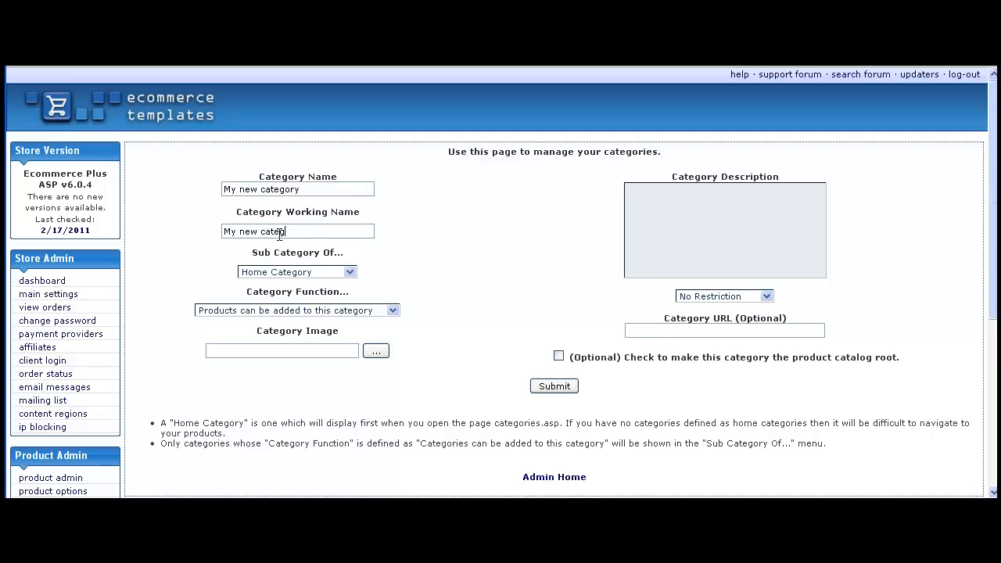
text(1)
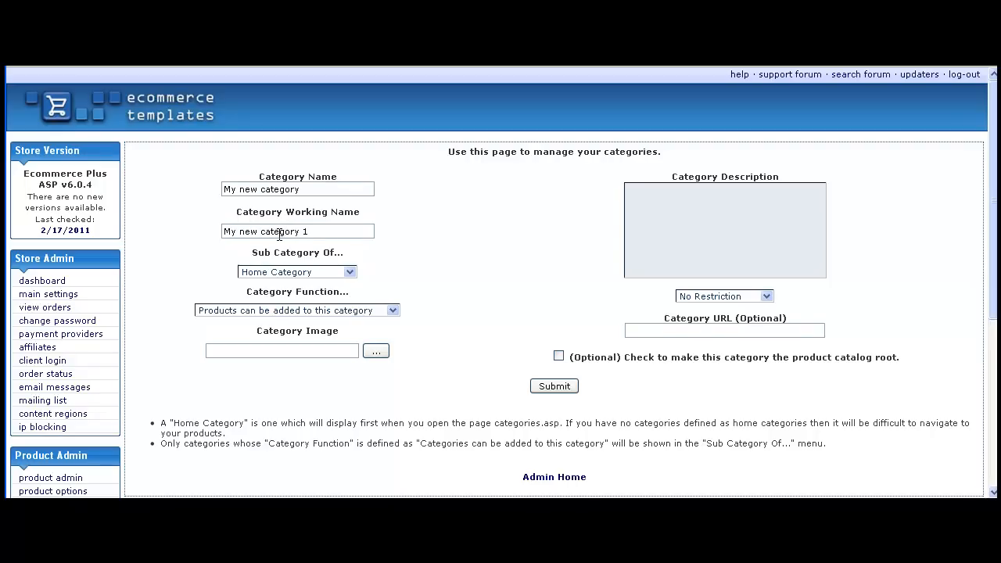
mouse_move(413, 263)
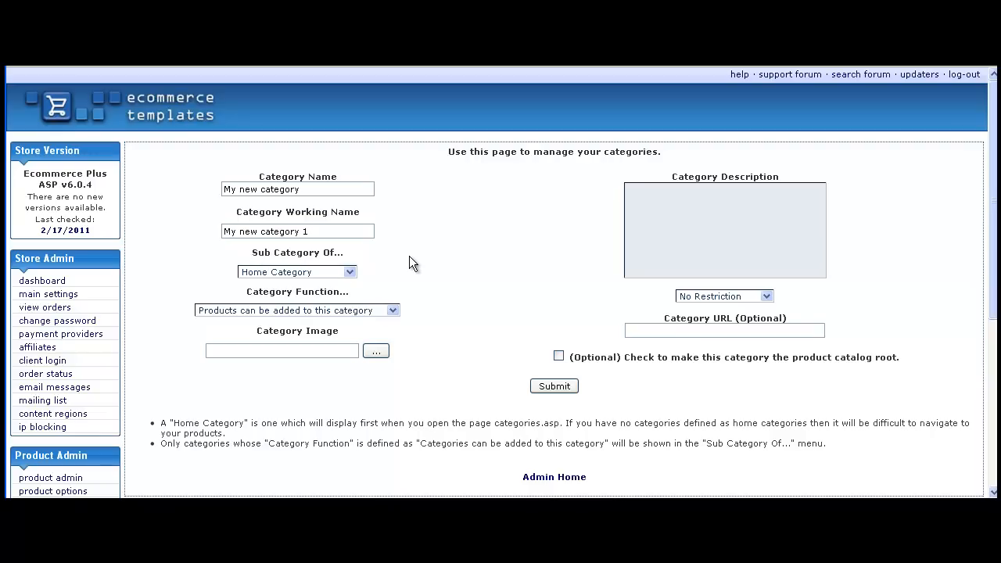
mouse_move(353, 280)
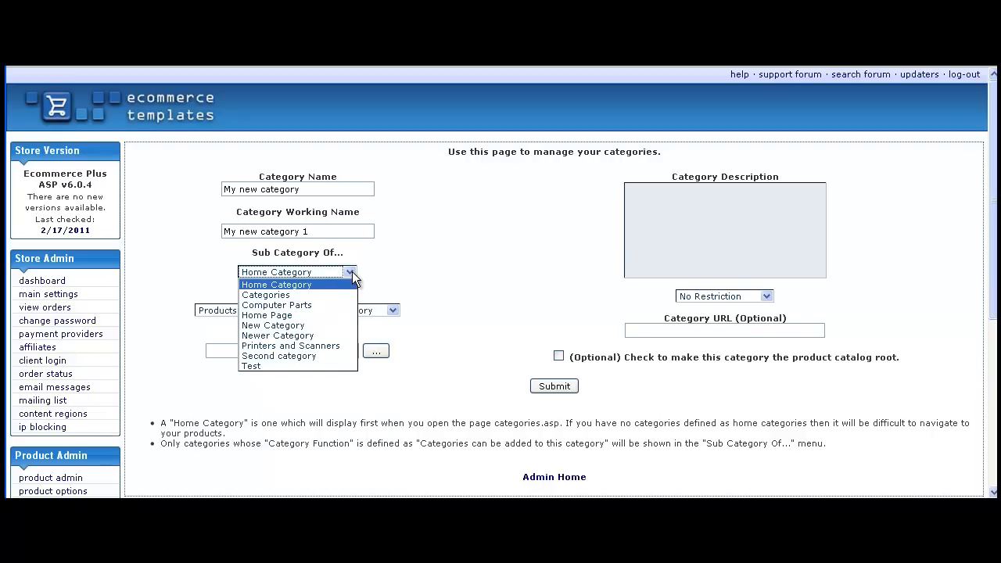
mouse_move(344, 284)
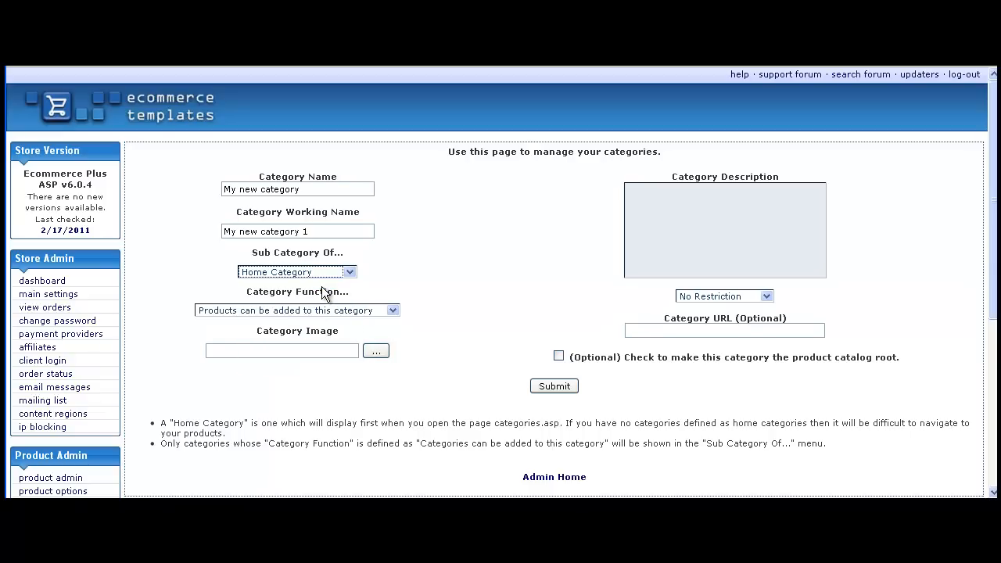
mouse_move(413, 305)
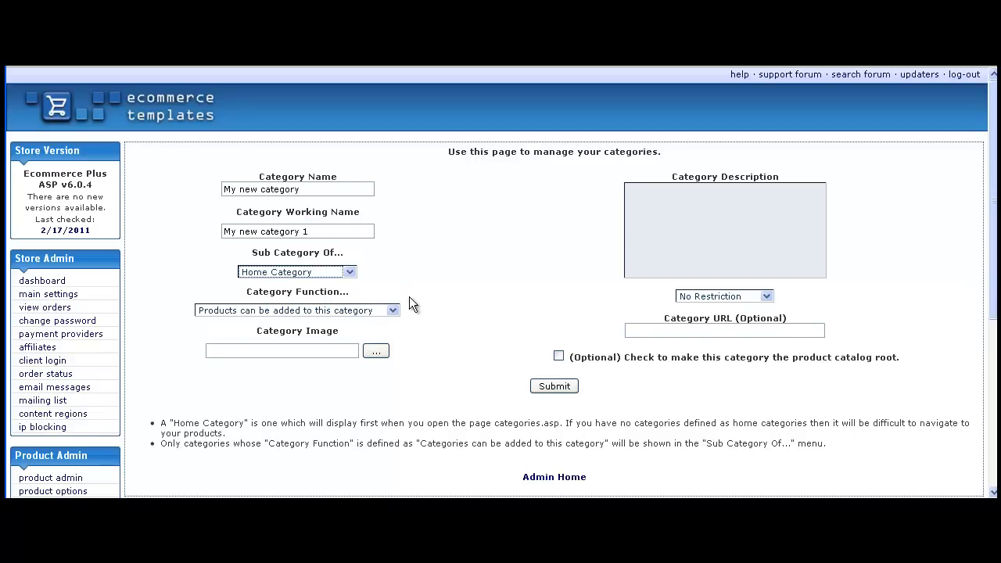
mouse_move(394, 316)
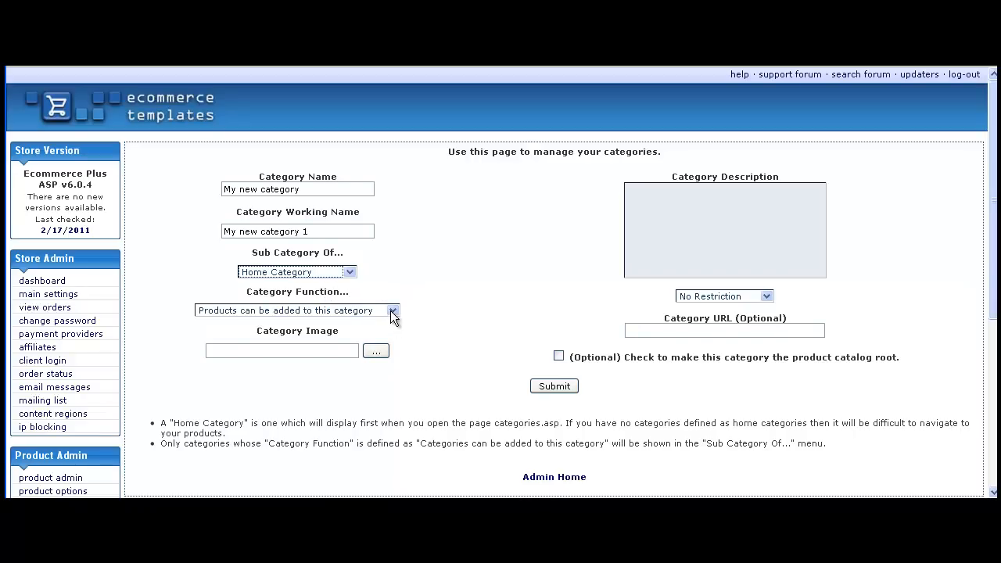
Set the category's function so products can be added, under Home Category.
click(391, 310)
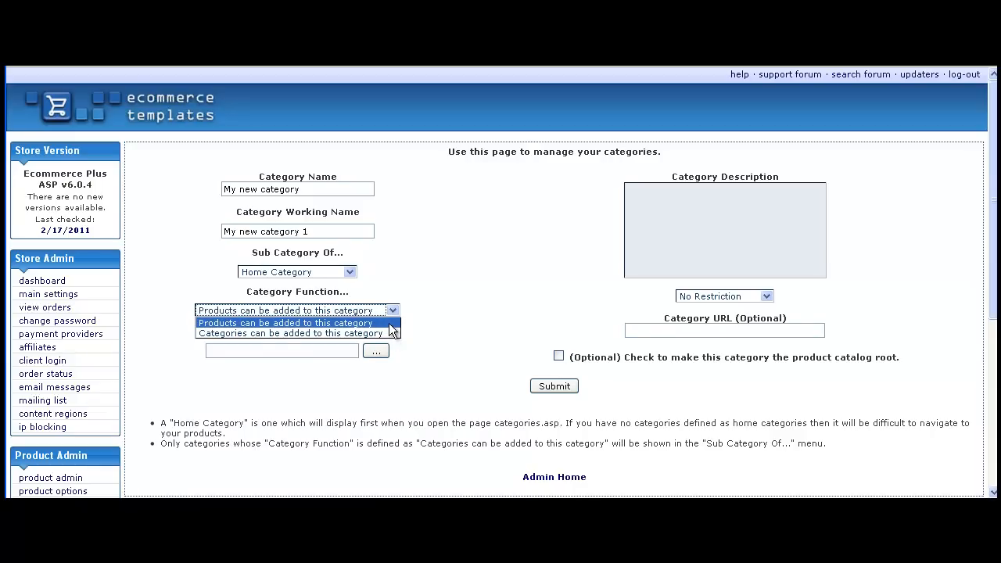
click(297, 323)
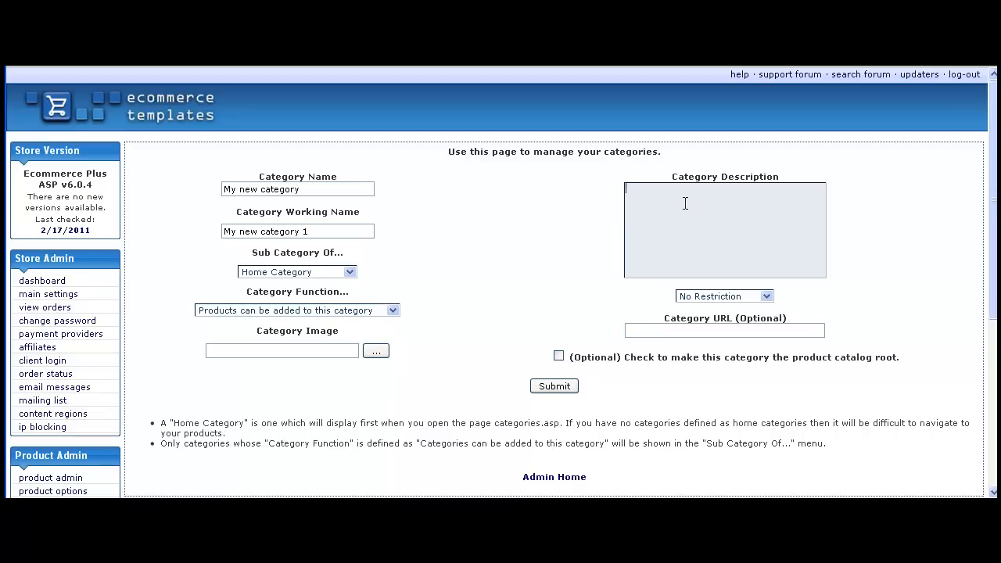
Enter 'This will be my description of the category' as the description, leaving No Restriction.
text(This will)
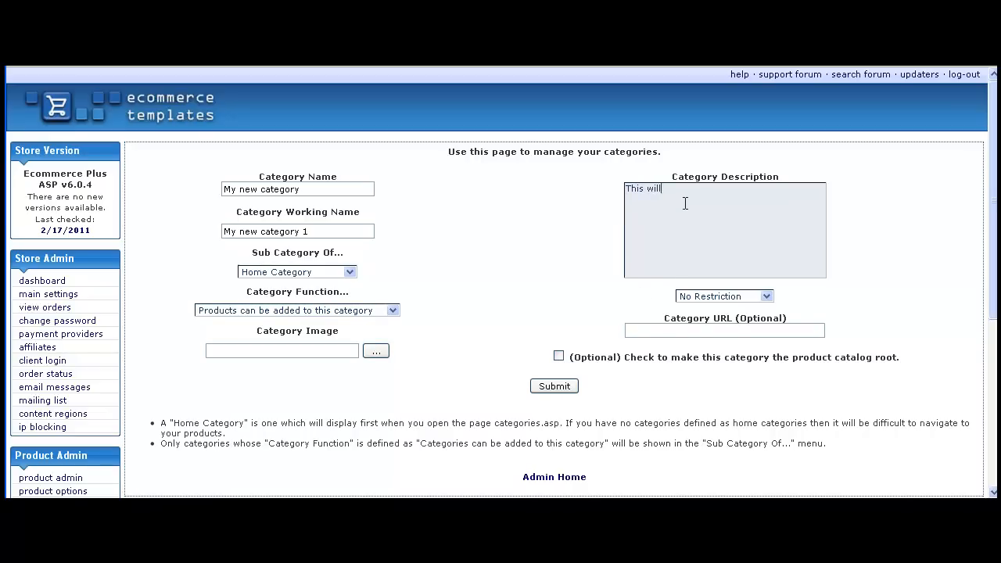
text(be my description of the category)
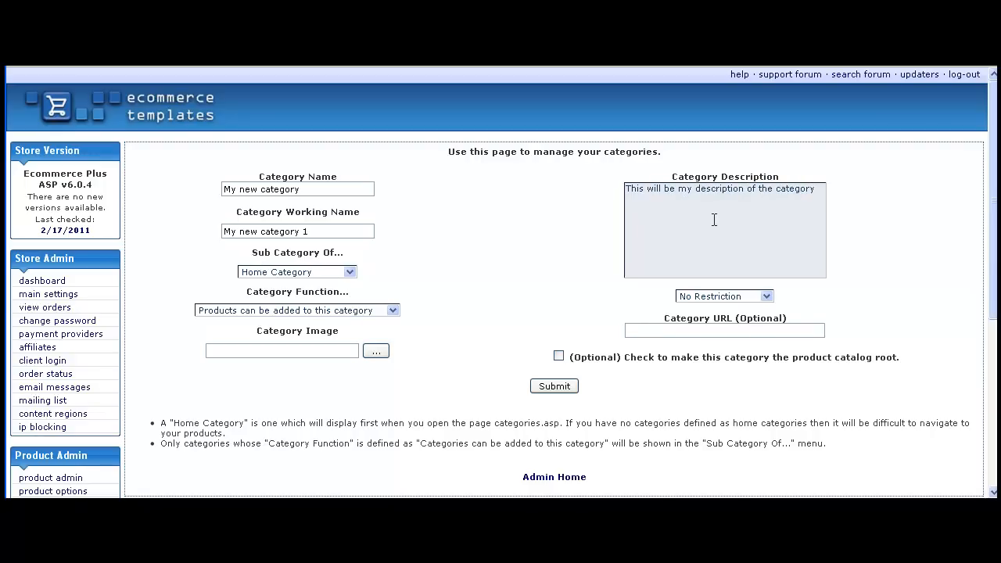
mouse_move(829, 306)
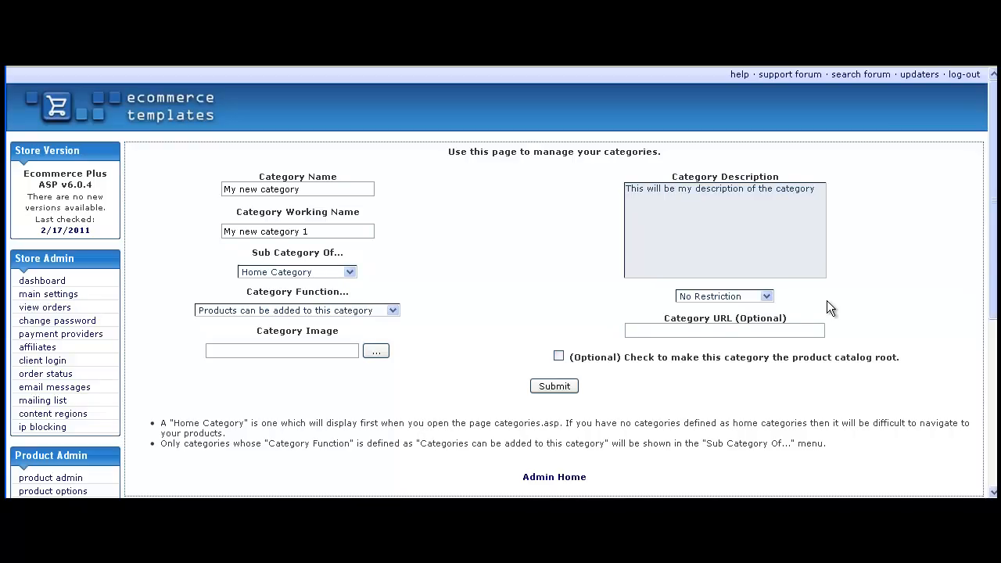
mouse_move(772, 303)
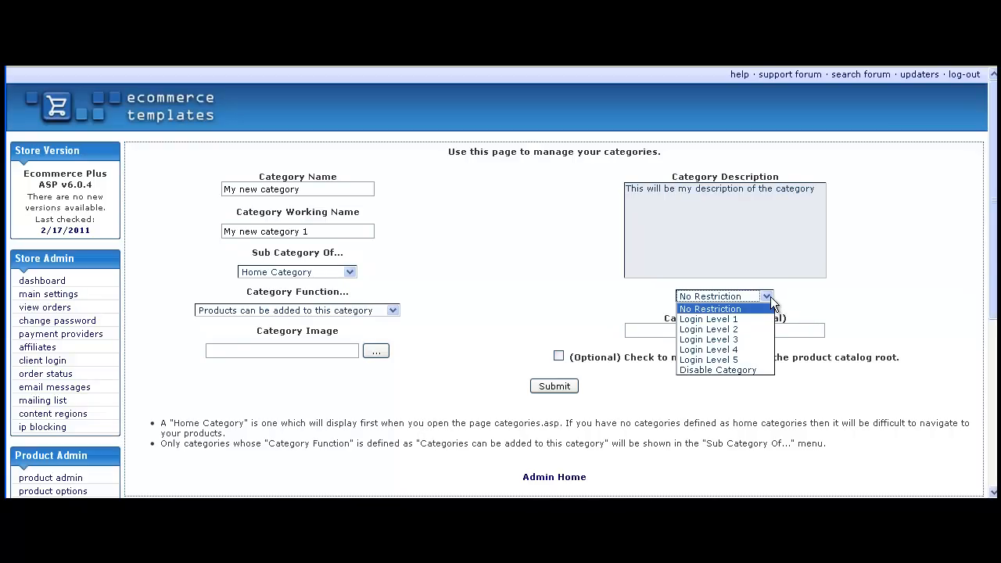
mouse_move(763, 328)
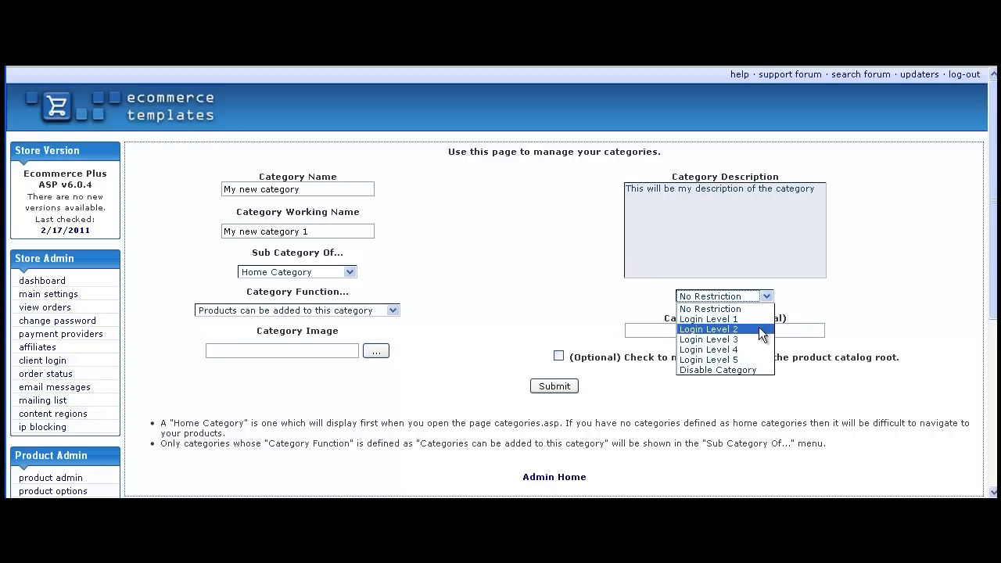
mouse_move(766, 369)
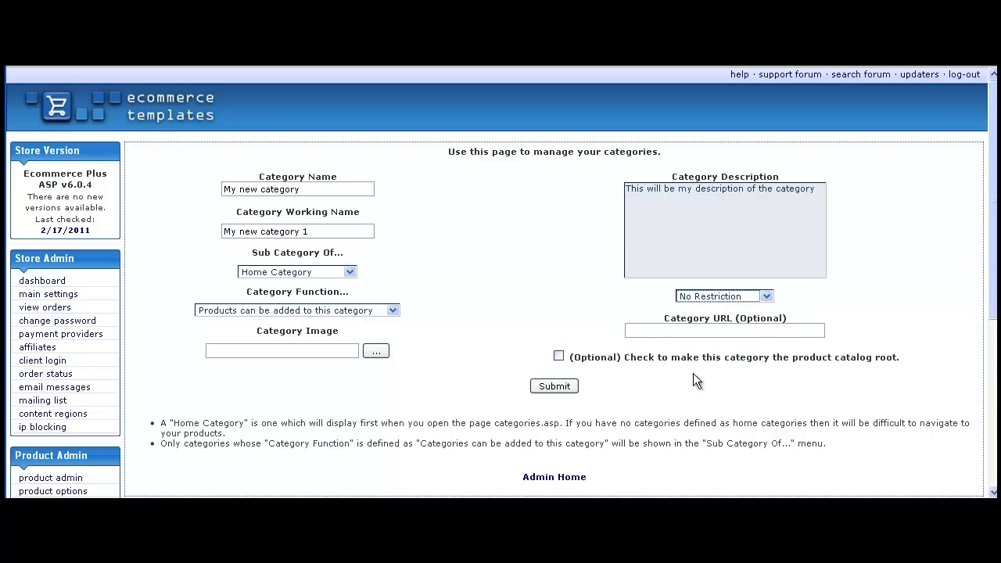
Leave the Category URL empty and submit the new category form.
click(724, 330)
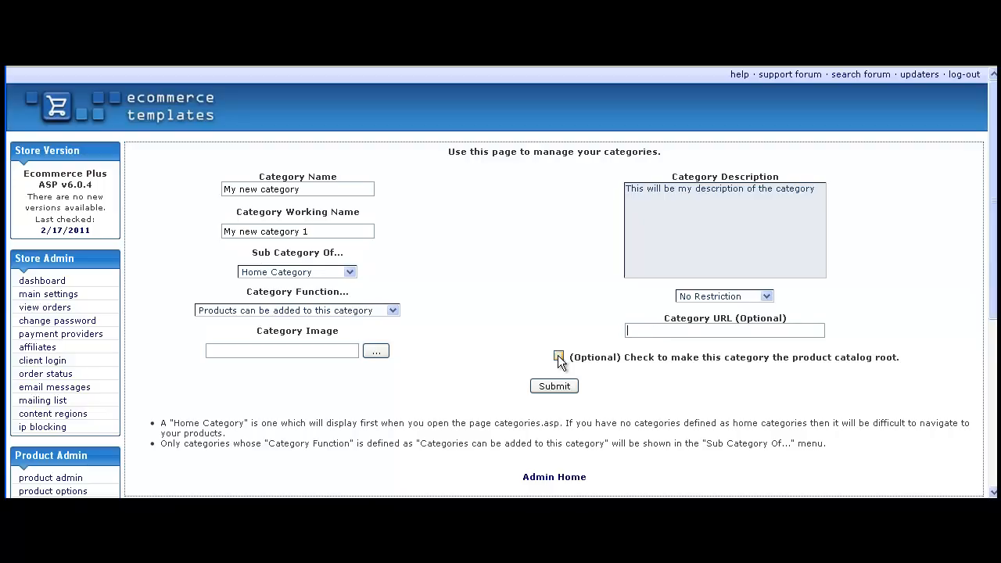
click(558, 357)
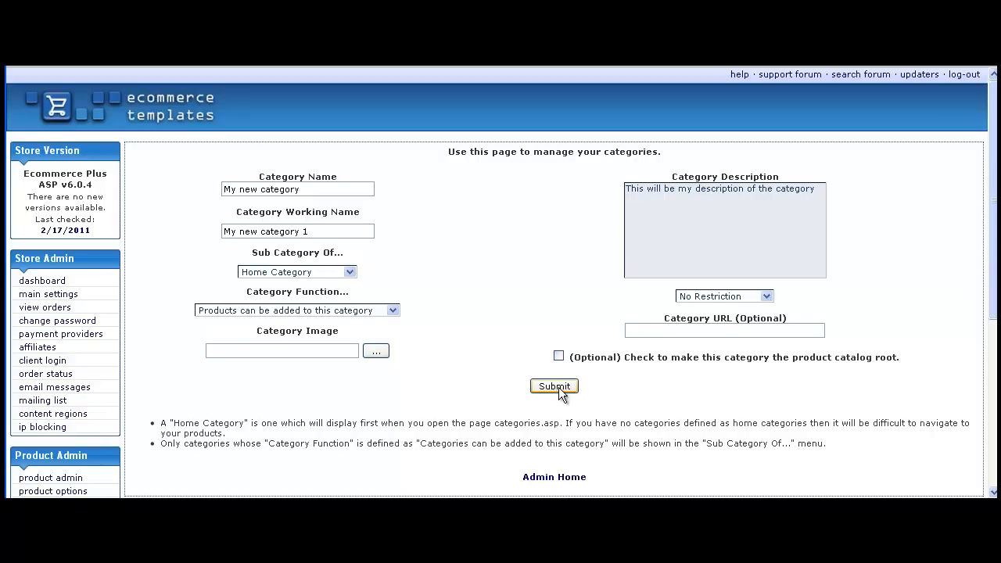
click(554, 384)
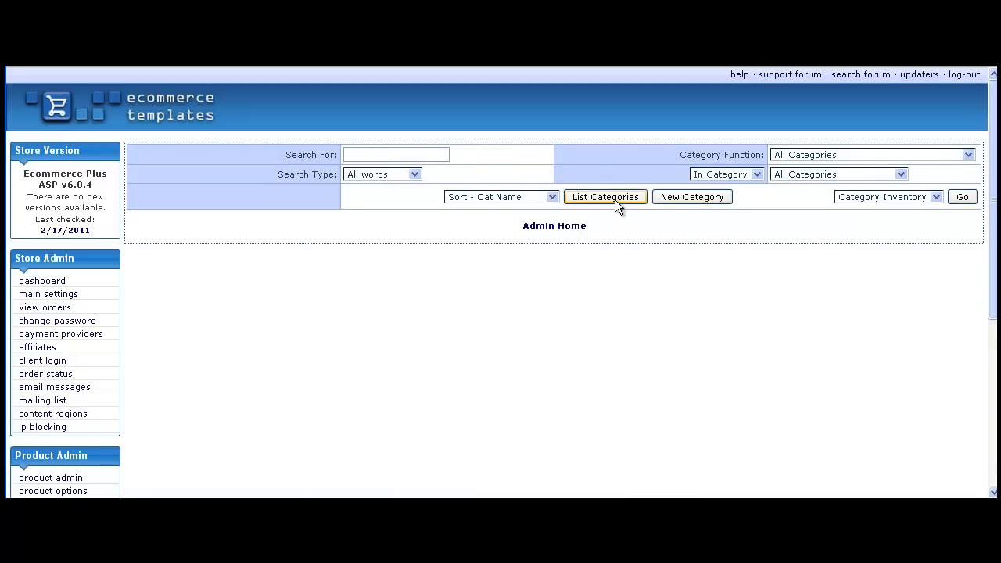
List all categories and set My new category 1's display order to 1.
click(603, 197)
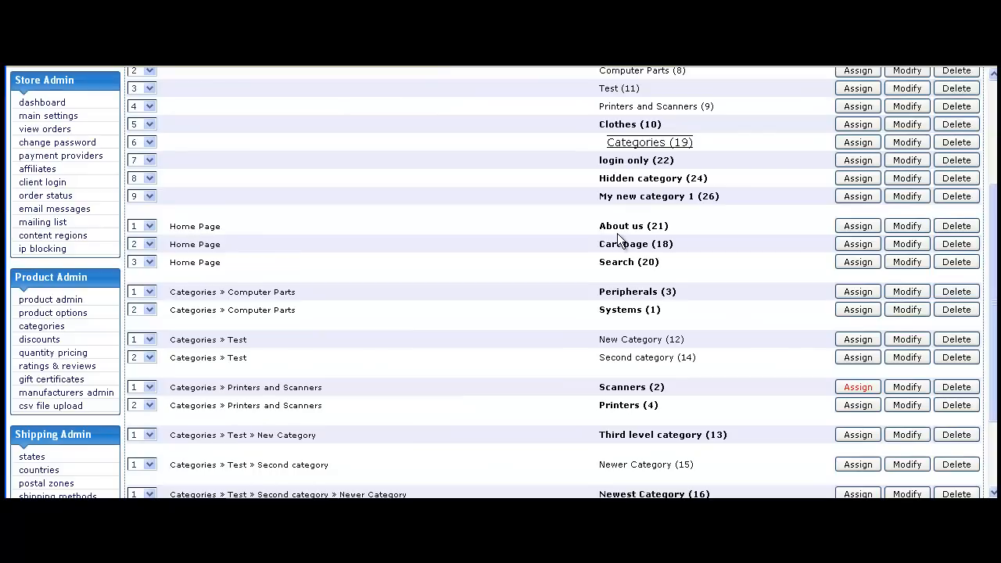
double_click(664, 197)
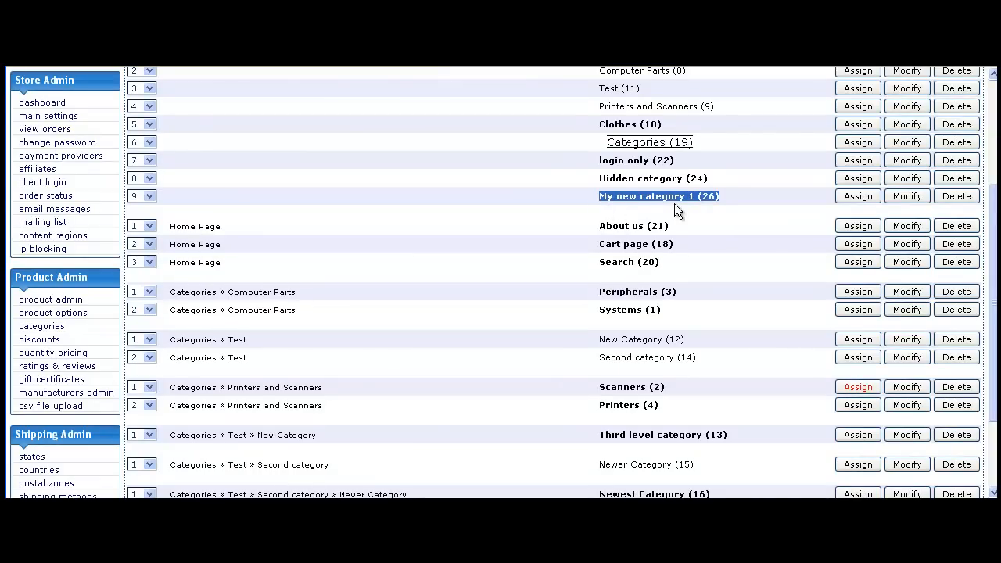
click(673, 211)
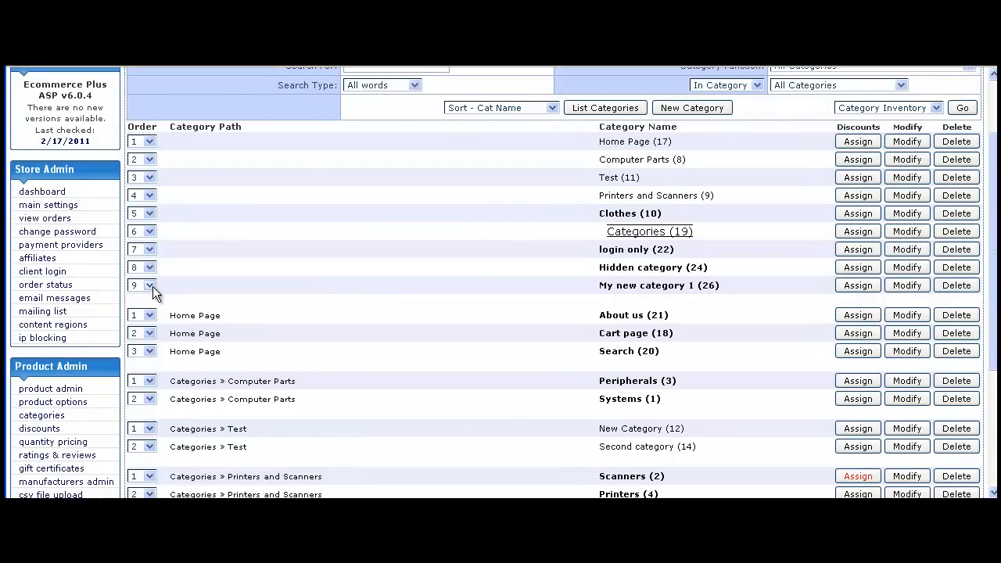
click(150, 285)
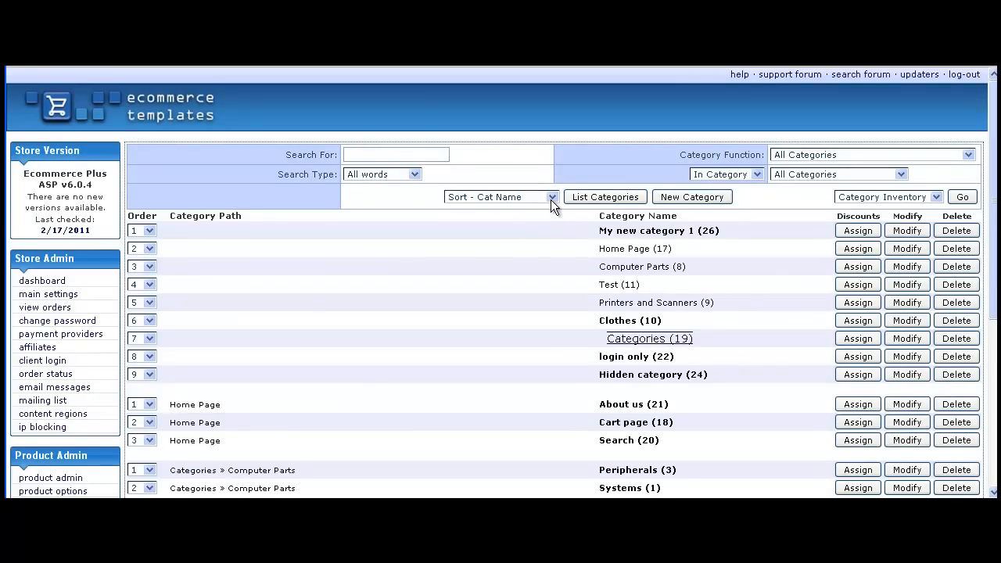
Choose Sort - Working Name so categories list alphabetically by working name.
click(501, 197)
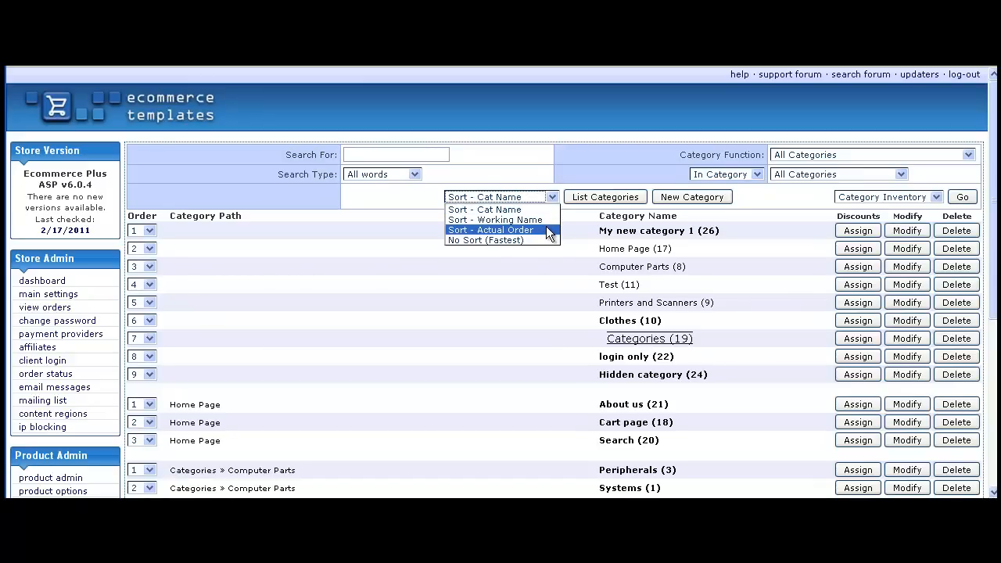
click(494, 219)
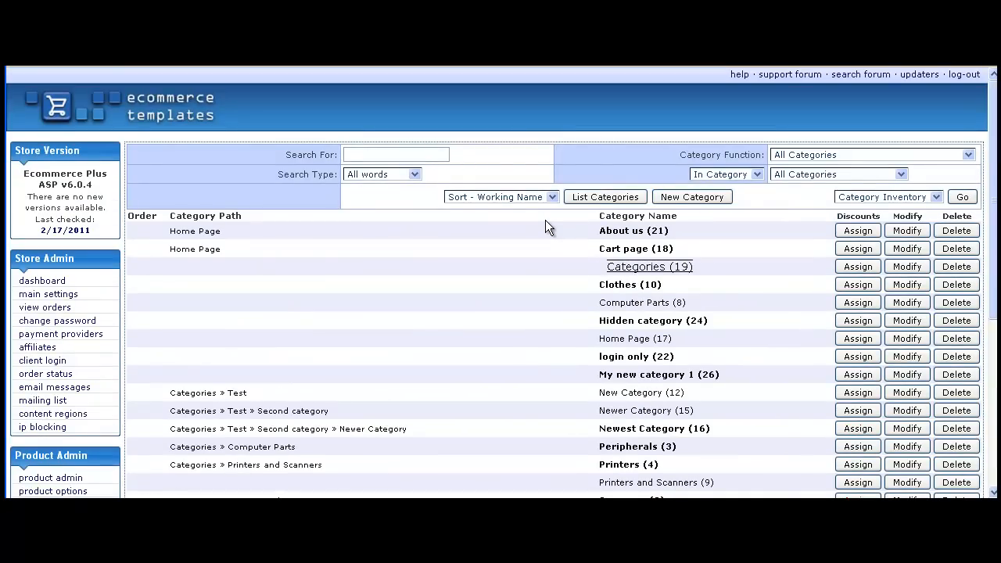
mouse_move(484, 164)
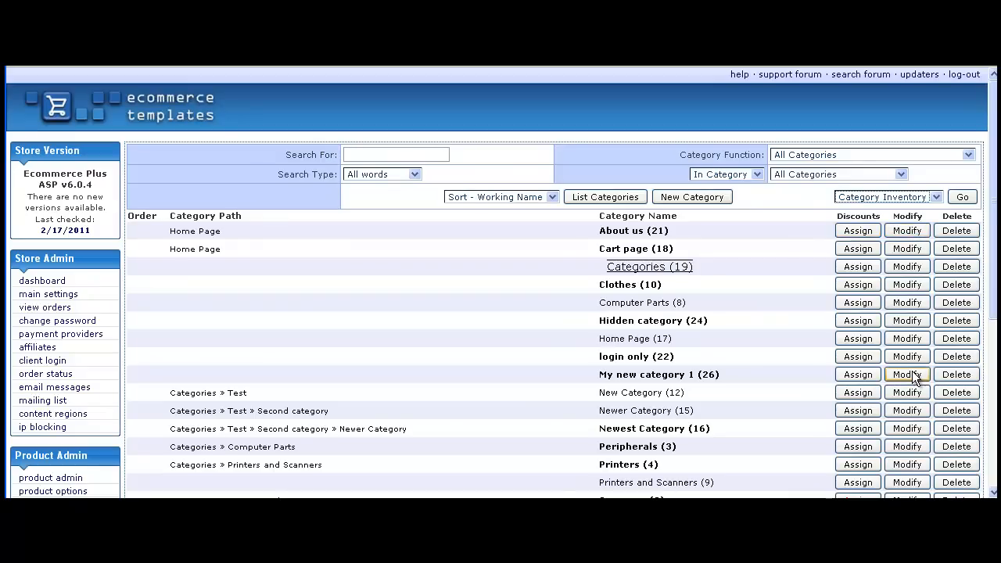
Use Modify on the My new category 1 row to show its saved details.
click(907, 373)
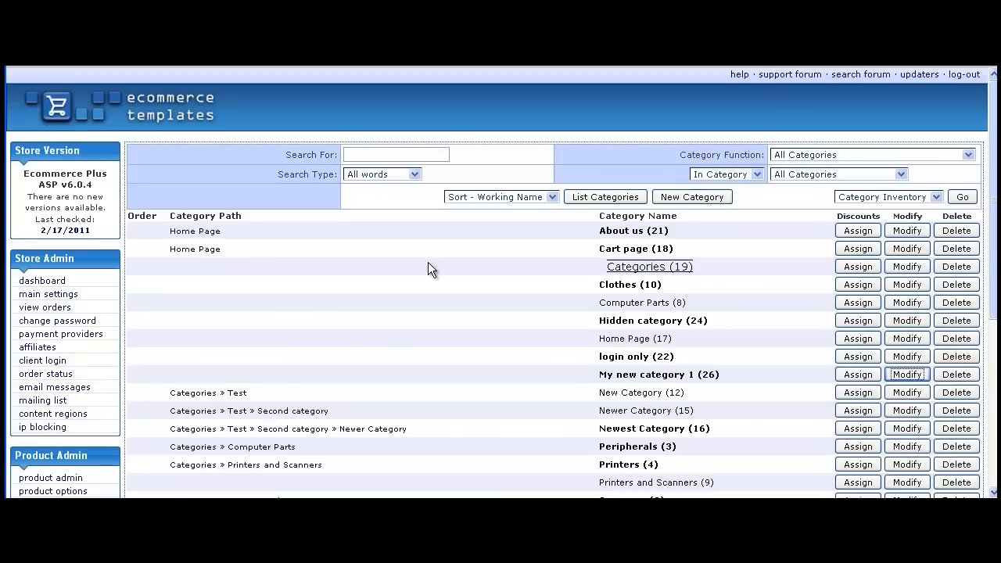
click(907, 373)
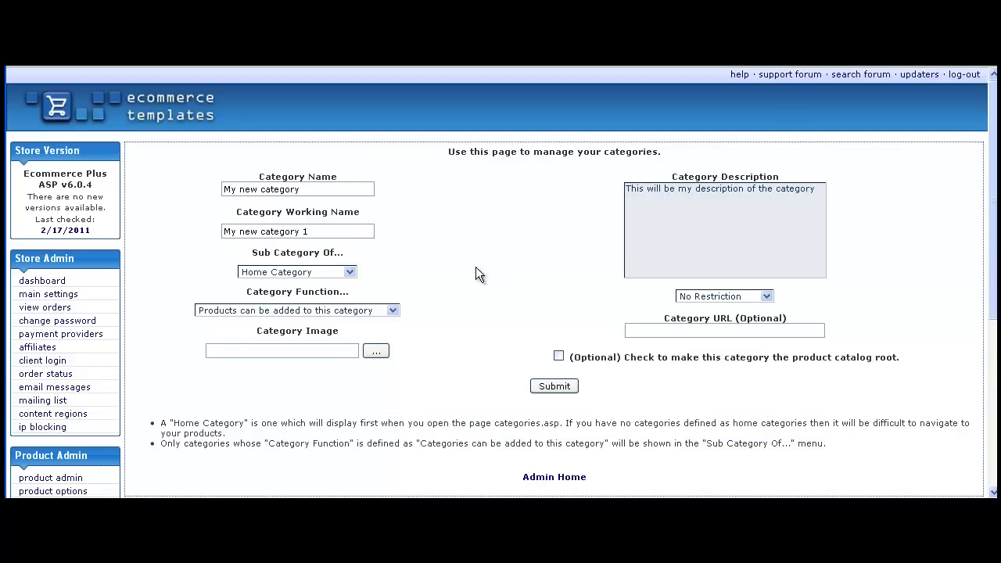